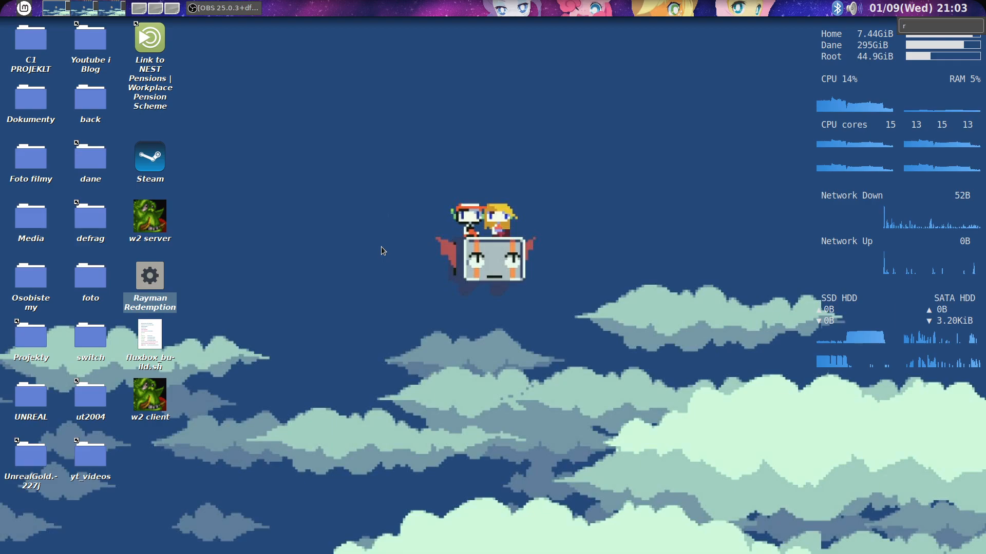
mouse_move(389, 278)
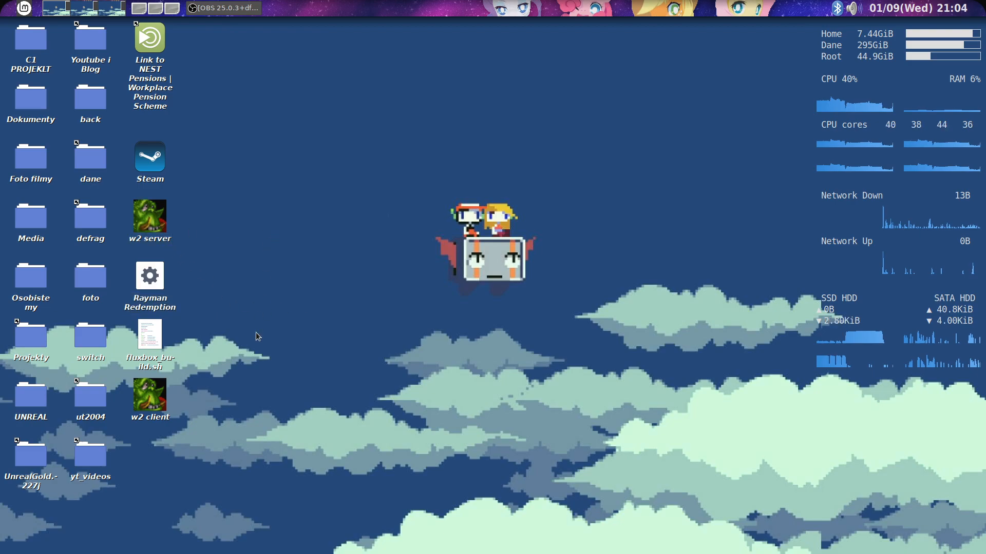
mouse_move(438, 373)
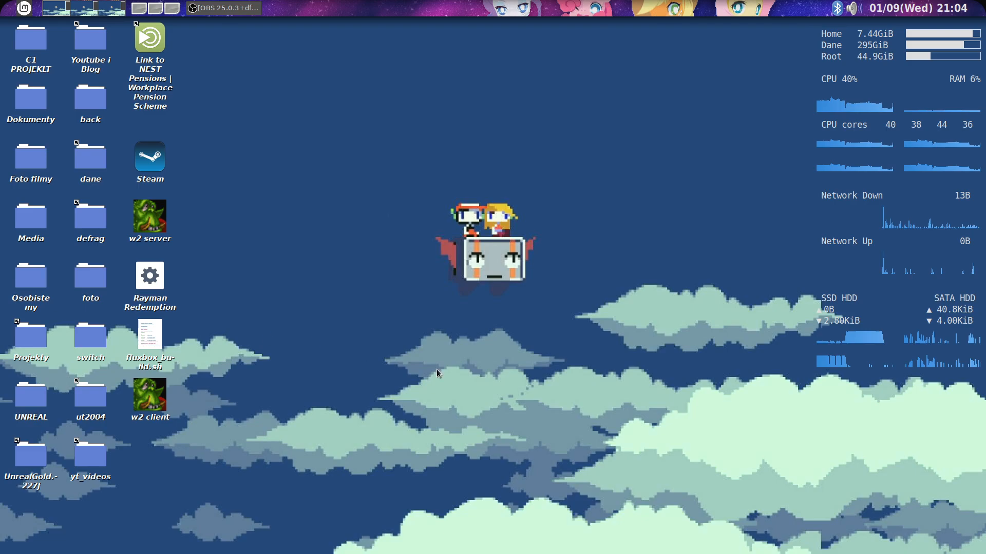
mouse_move(625, 439)
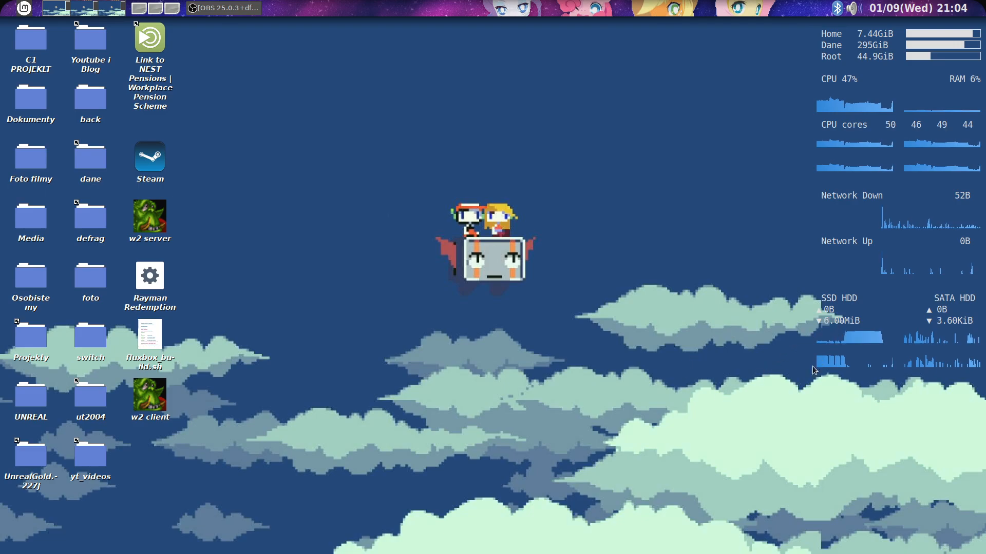
mouse_move(594, 410)
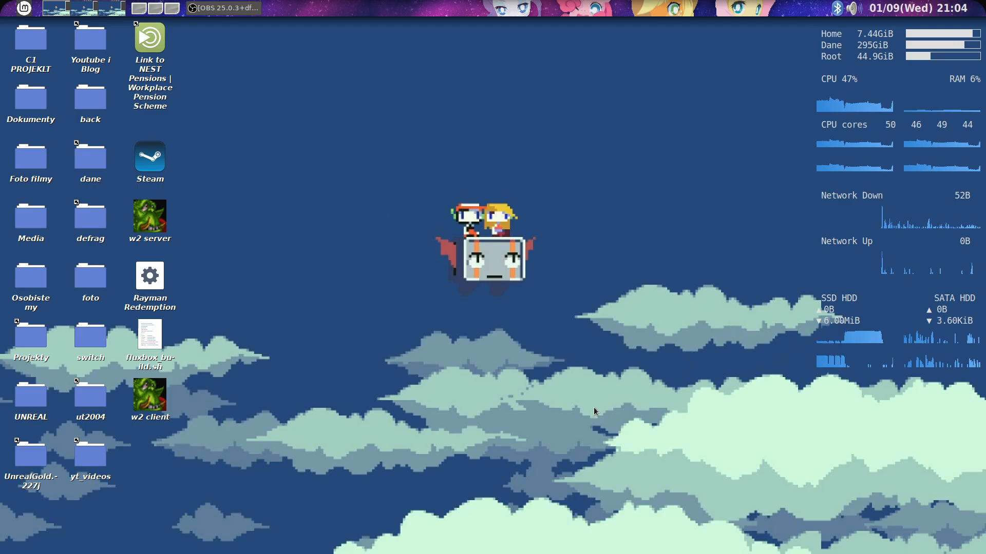
mouse_move(351, 377)
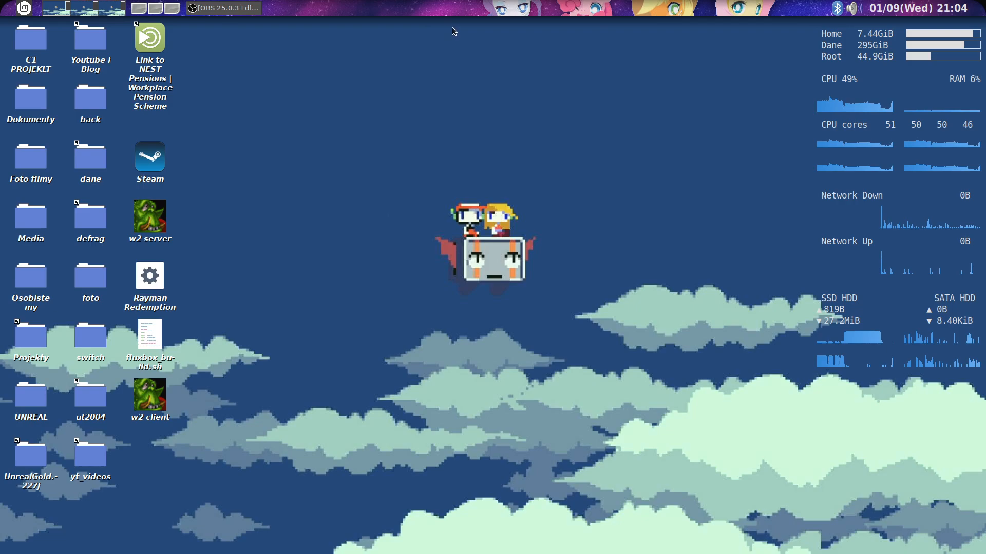
mouse_move(469, 29)
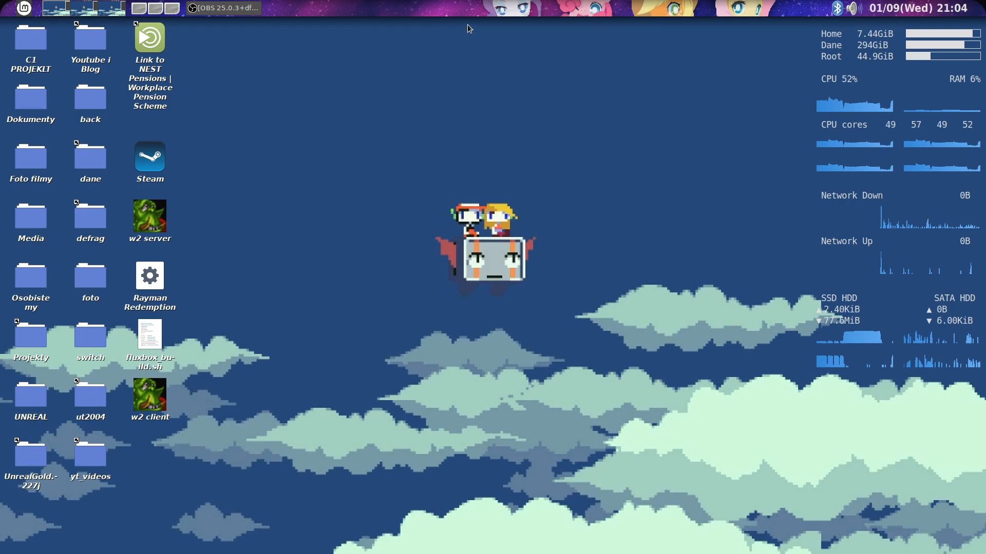
mouse_move(346, 288)
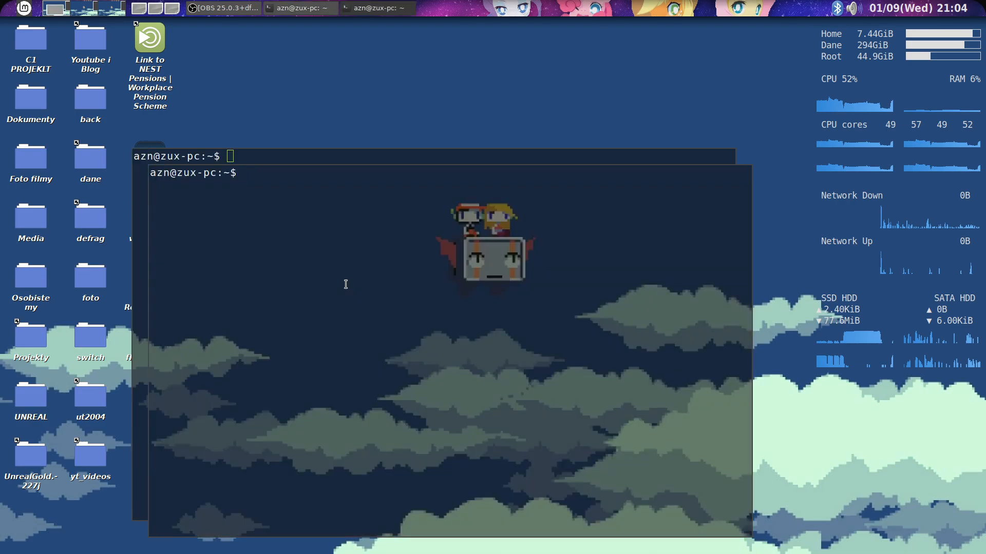
Change both terminals into Sources/fluxbox and arrange them side by side
text(cd Sources/)
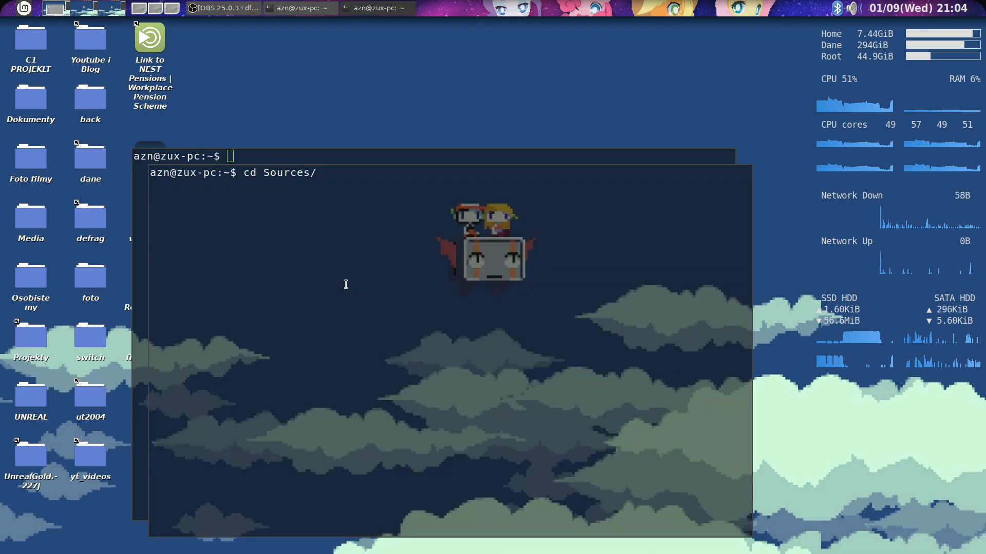
text(fluxbox/)
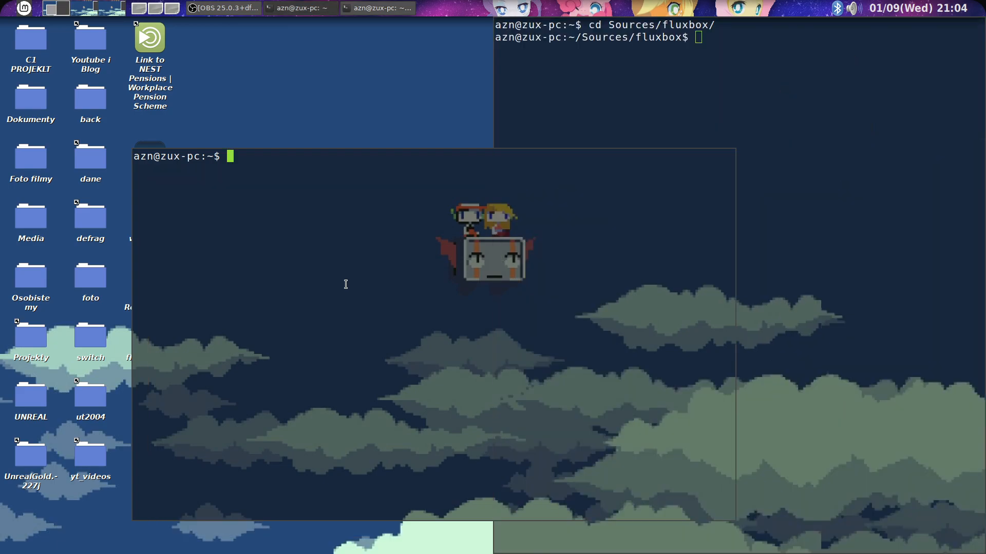
text(cd)
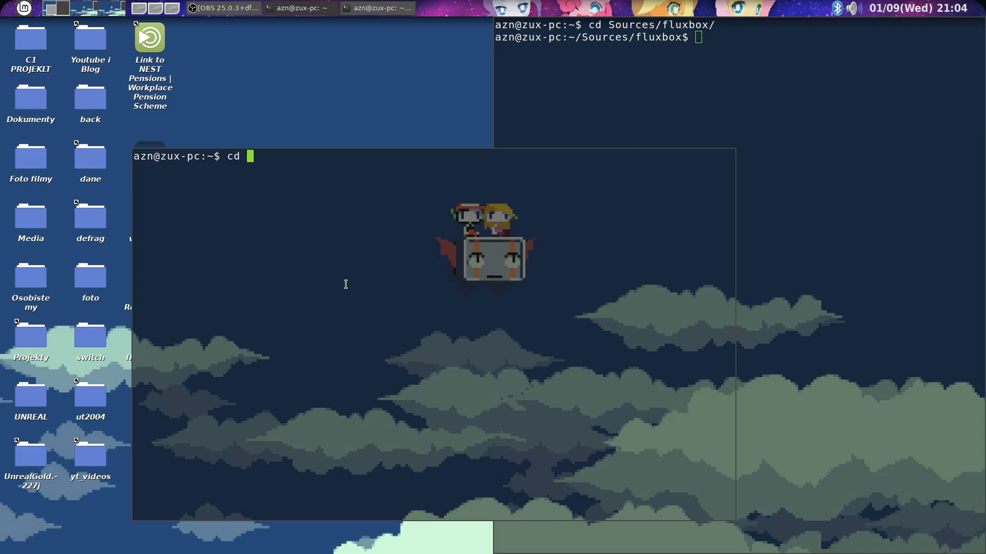
text(Sources/)
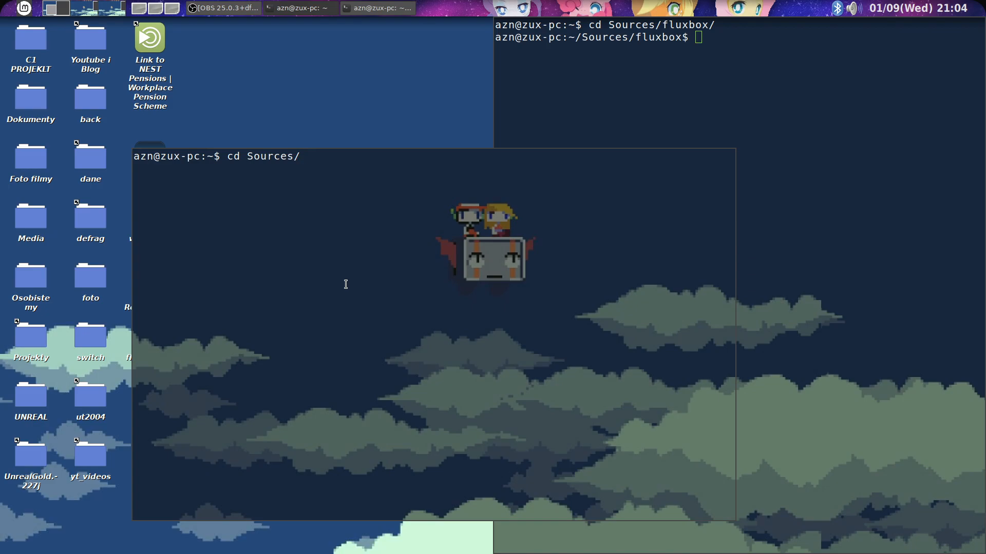
text(fluxbox/)
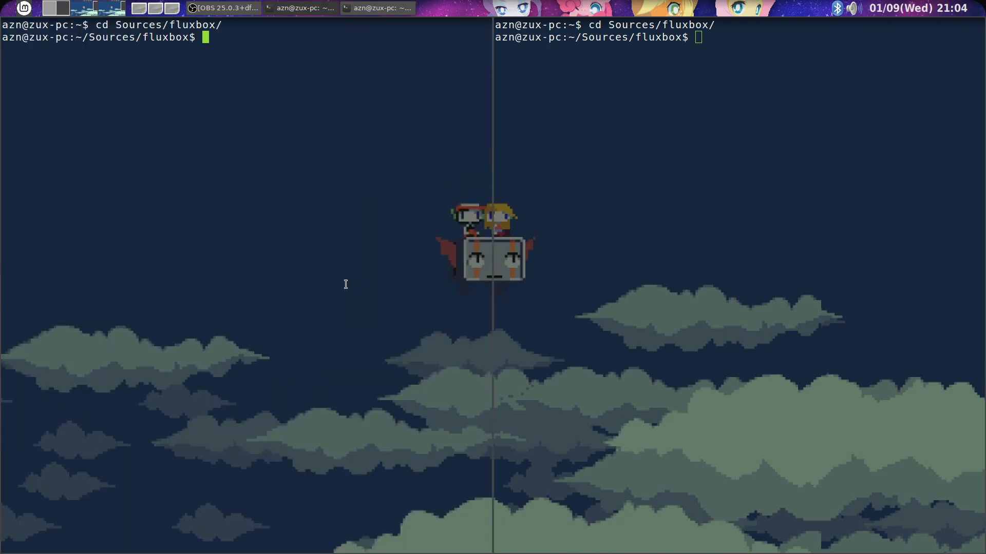
View stable.sh in less on the left and fluxbox-1.3.7's ./configure --help on the right
text(less)
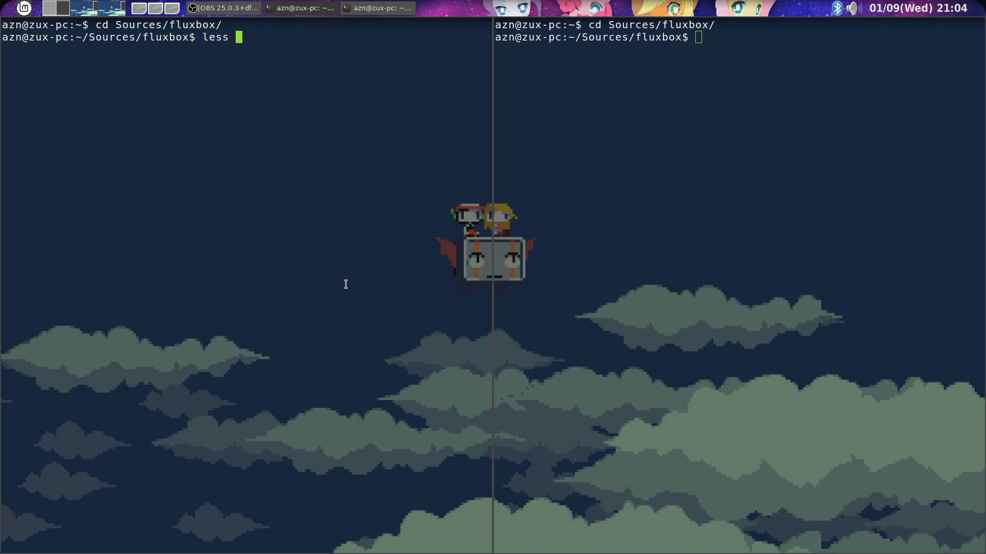
text(st)
click(740, 37)
text(cd fk)
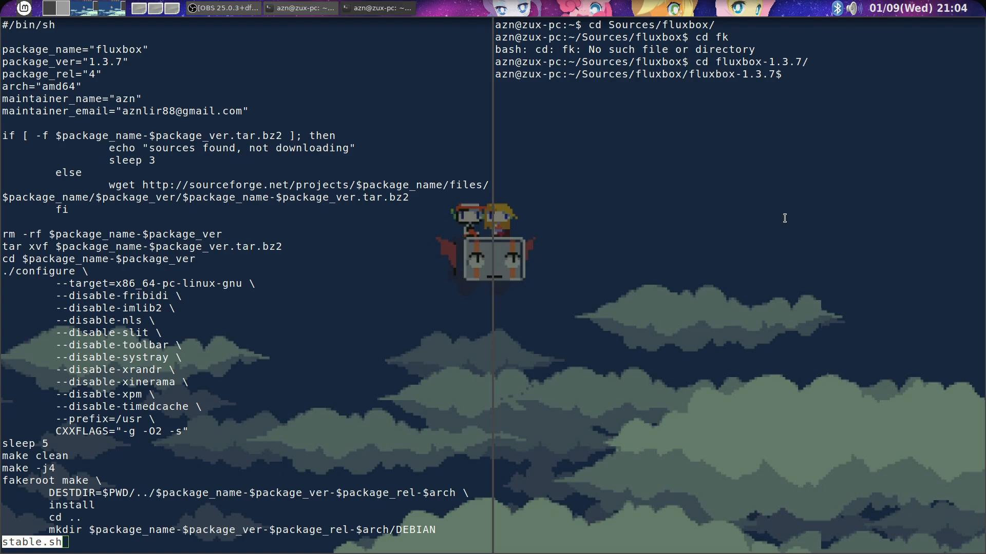
text(./ci)
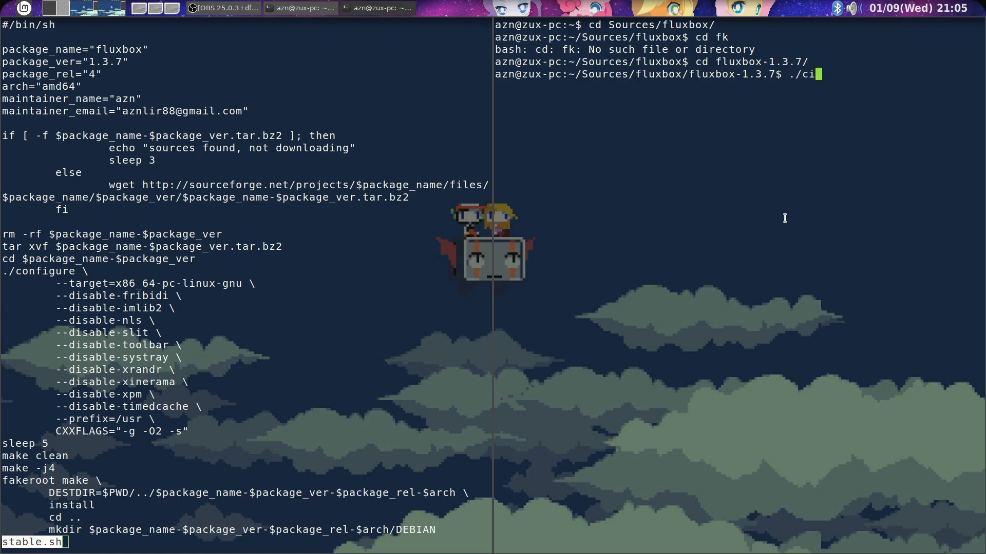
text(onfigure --help)
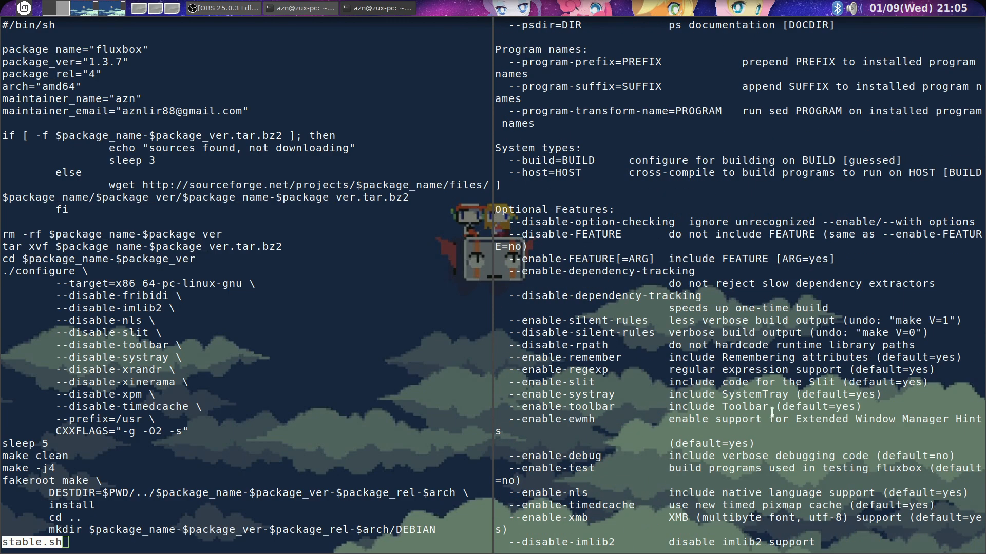
Scroll through the build script and configure options, then exit the terminals
scroll(down, 3)
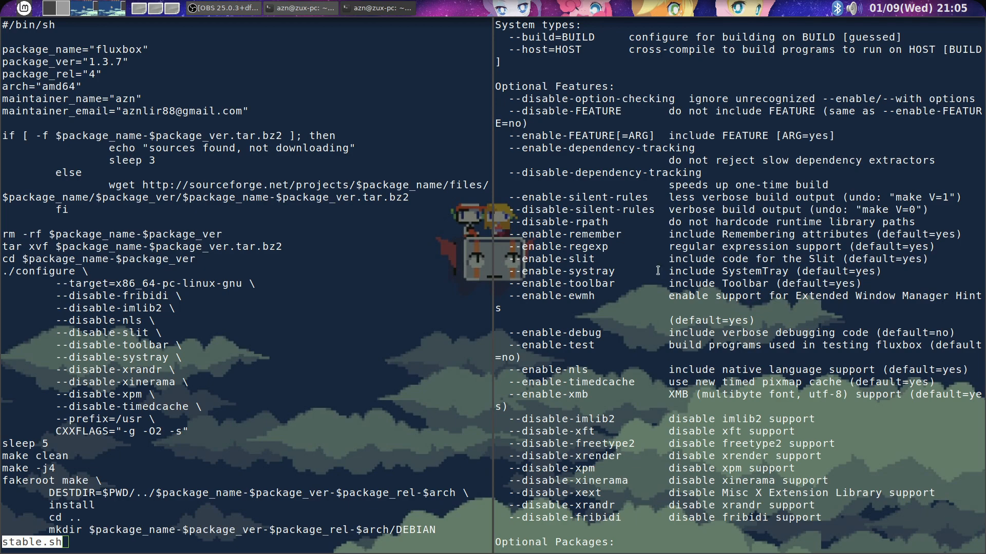
mouse_move(646, 283)
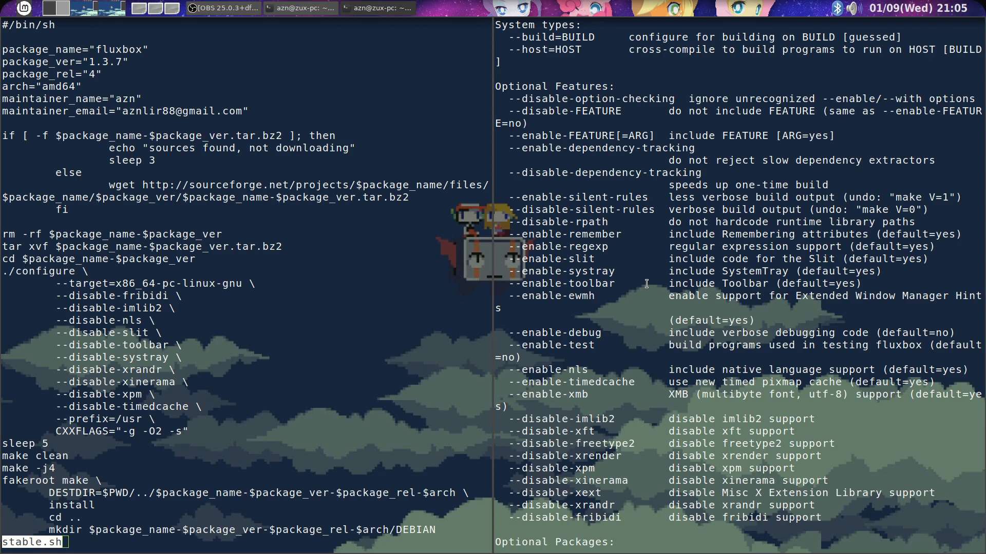
mouse_move(340, 326)
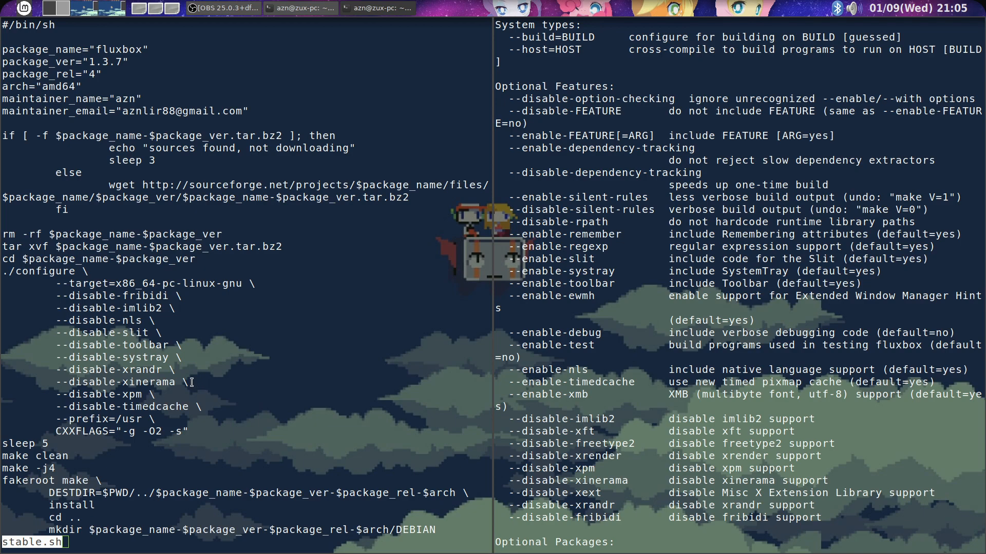
mouse_move(189, 376)
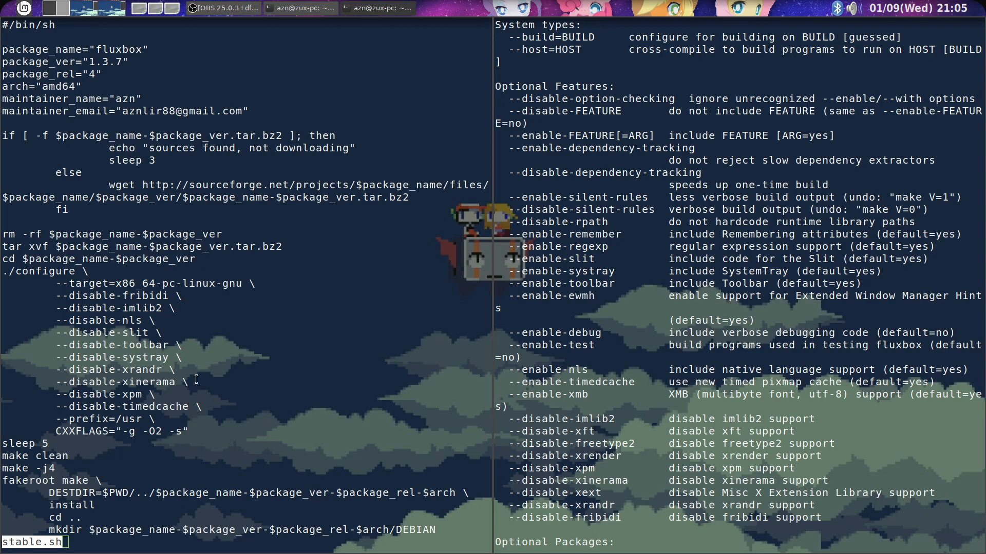
mouse_move(194, 382)
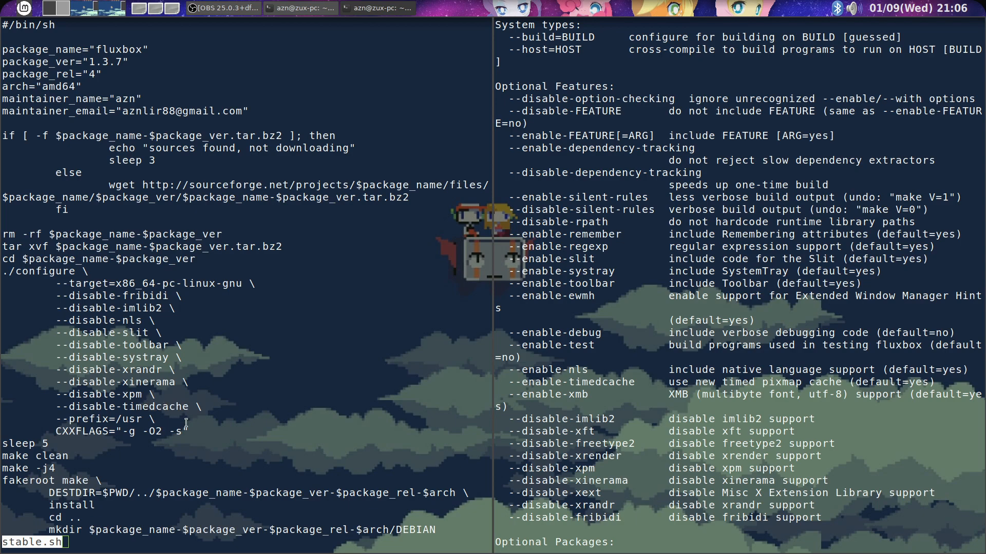
mouse_move(152, 456)
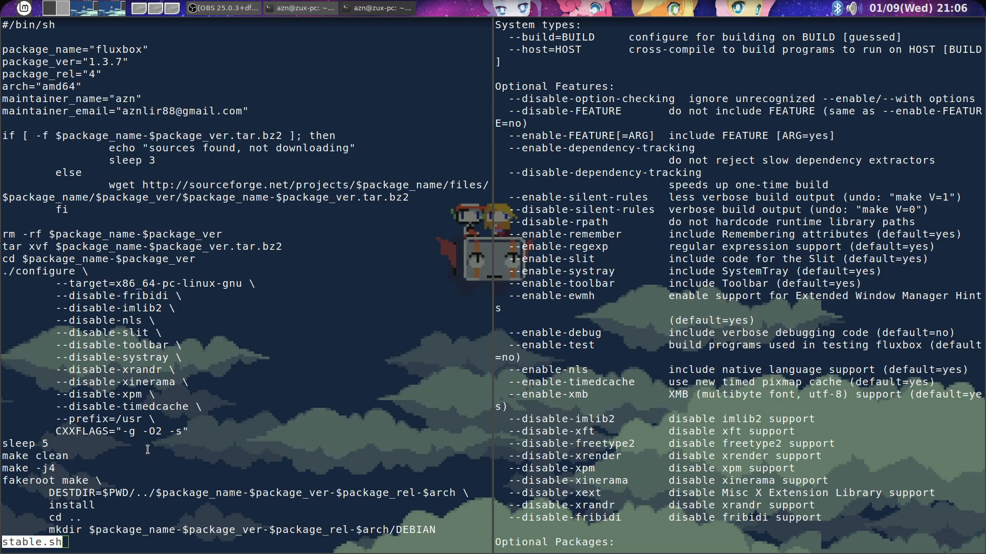
mouse_move(166, 465)
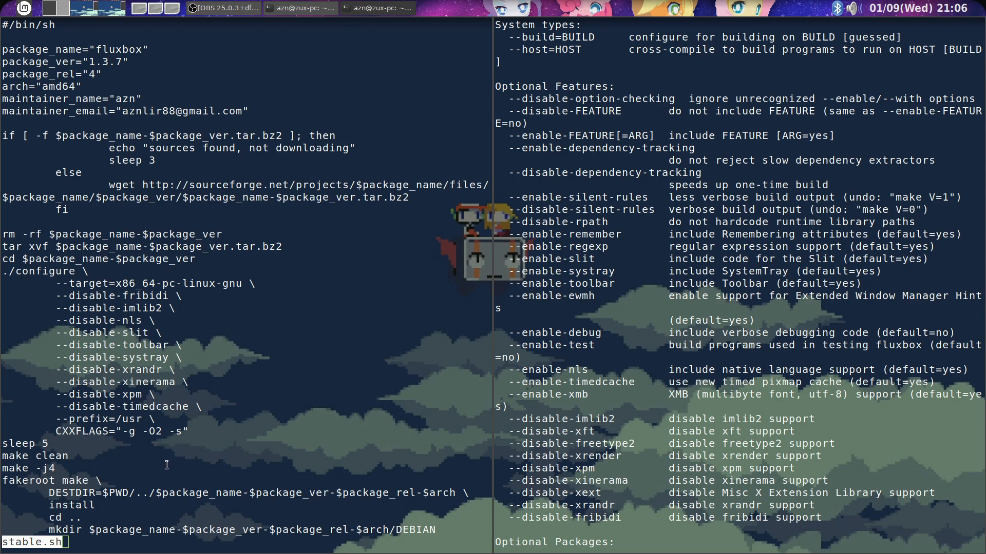
mouse_move(234, 492)
text(ex)
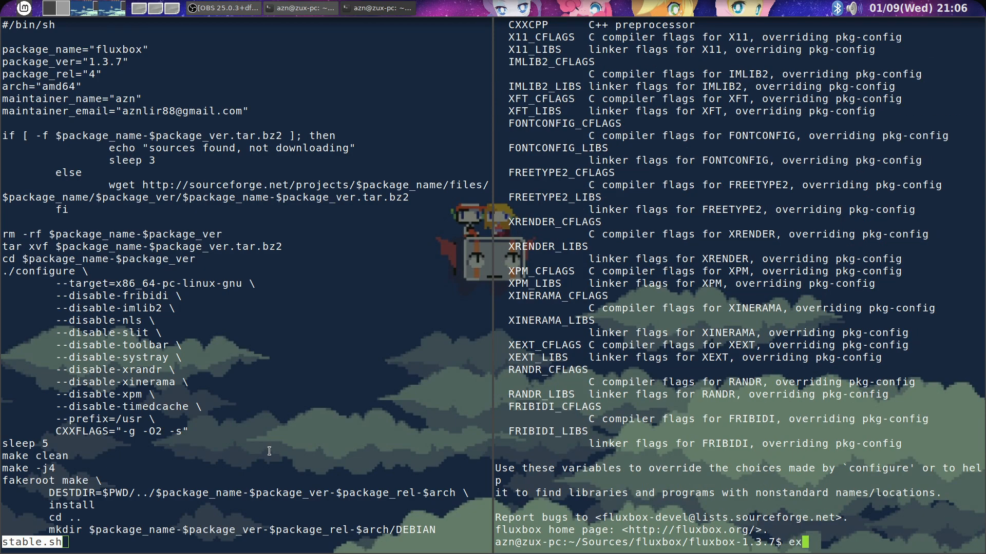
text(it)
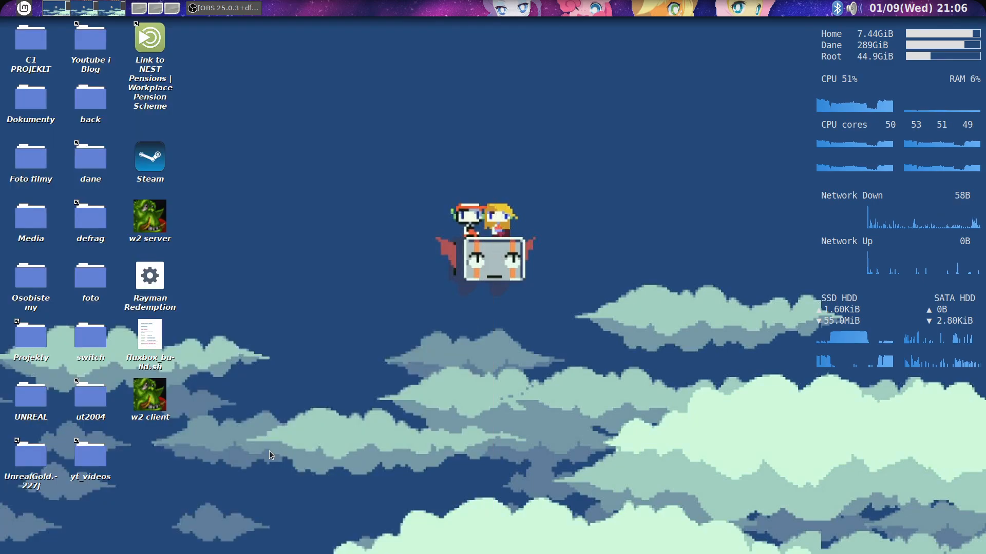
mouse_move(548, 324)
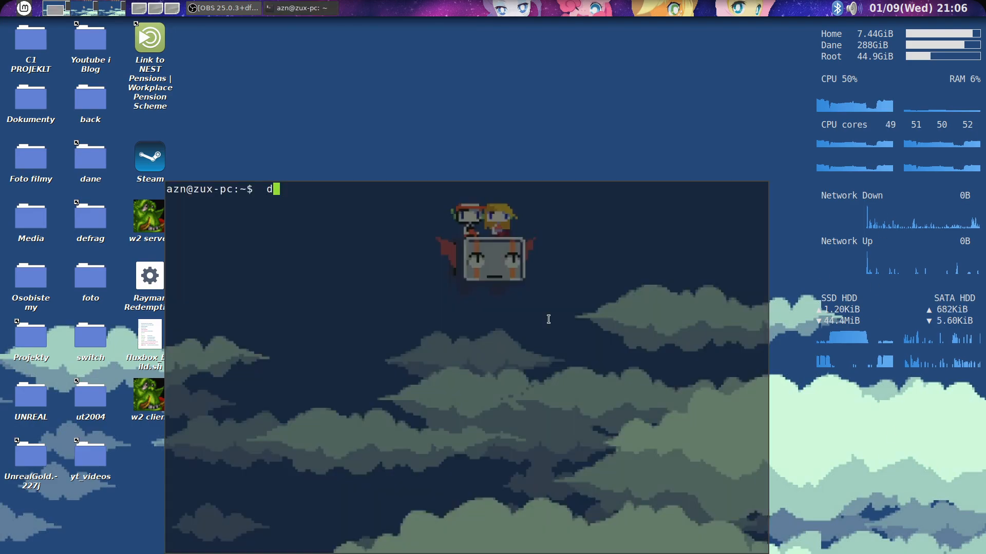
In a new terminal, change into .fluxbox/configs using Tab completion
text(d .fluxbox/co)
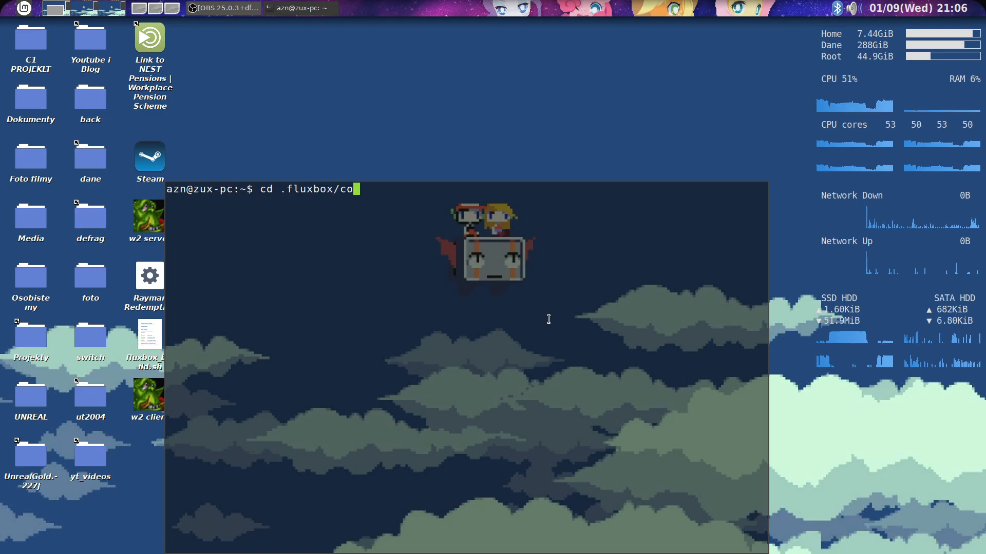
key(Tab)
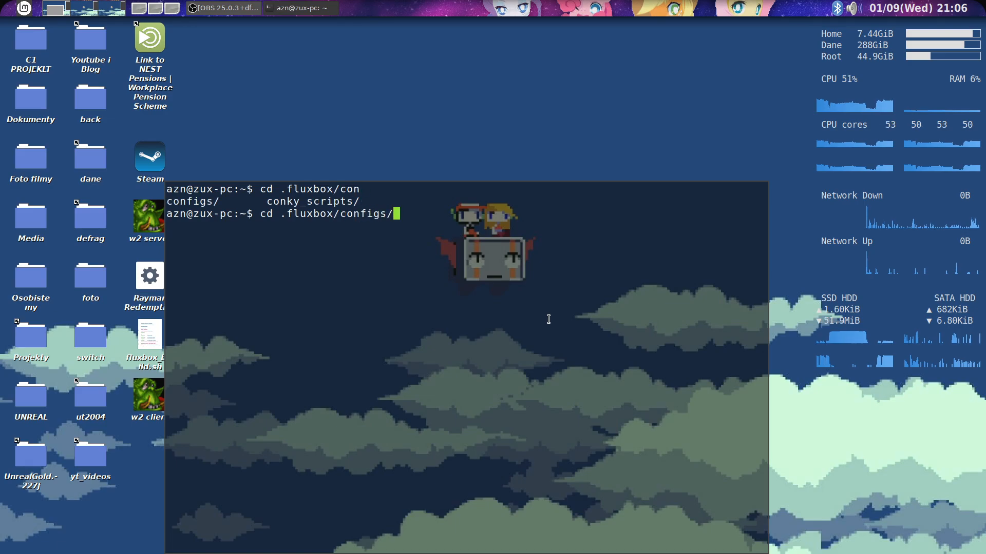
text(less)
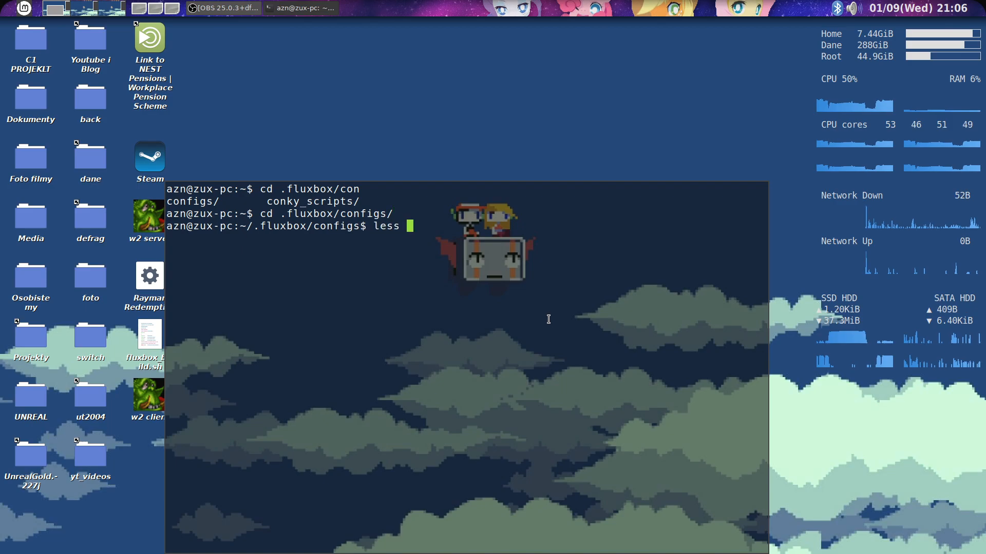
Read conky.flux_pcmanfm-white in less, then return to the .fluxbox folder
text(conky.flux_pcmanfm)
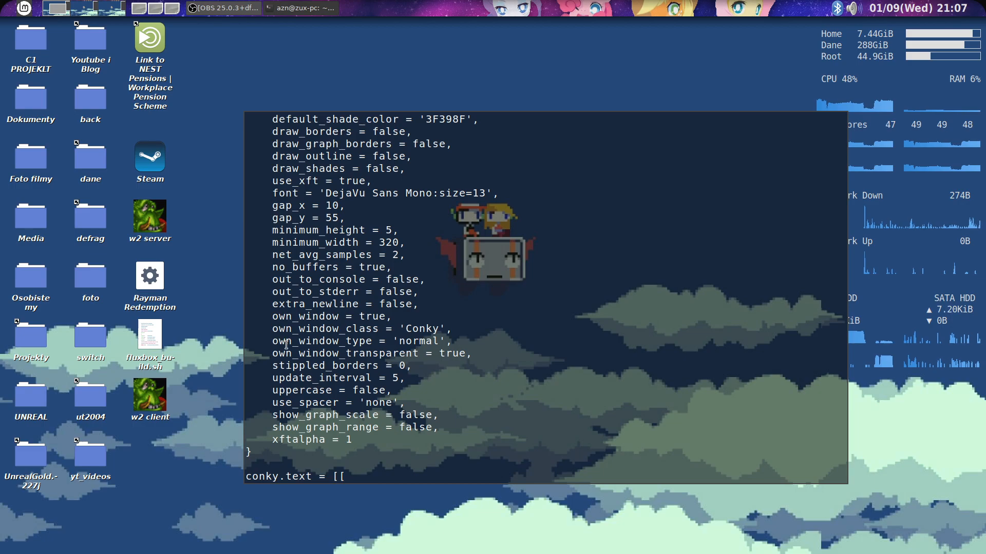
mouse_move(437, 340)
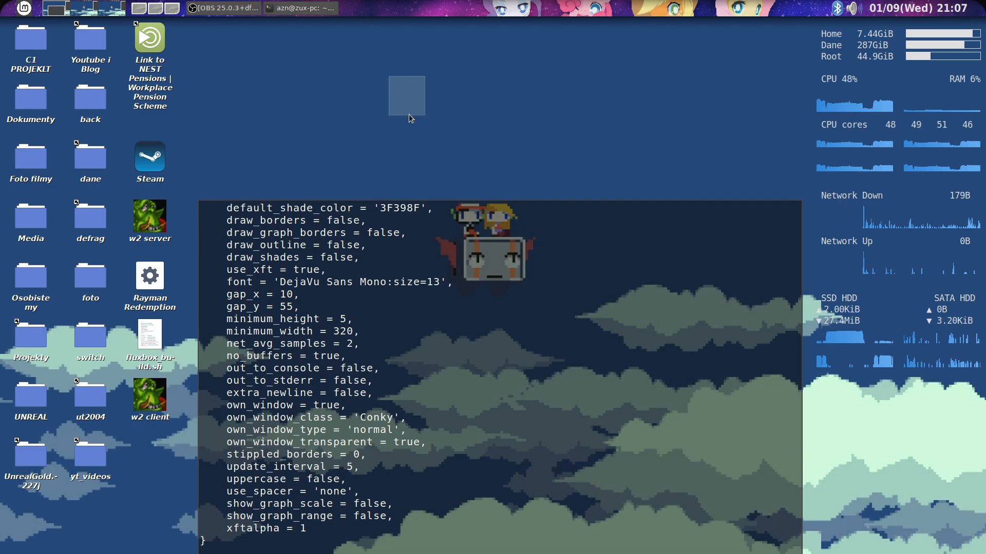
scroll(down, 3)
text(less app)
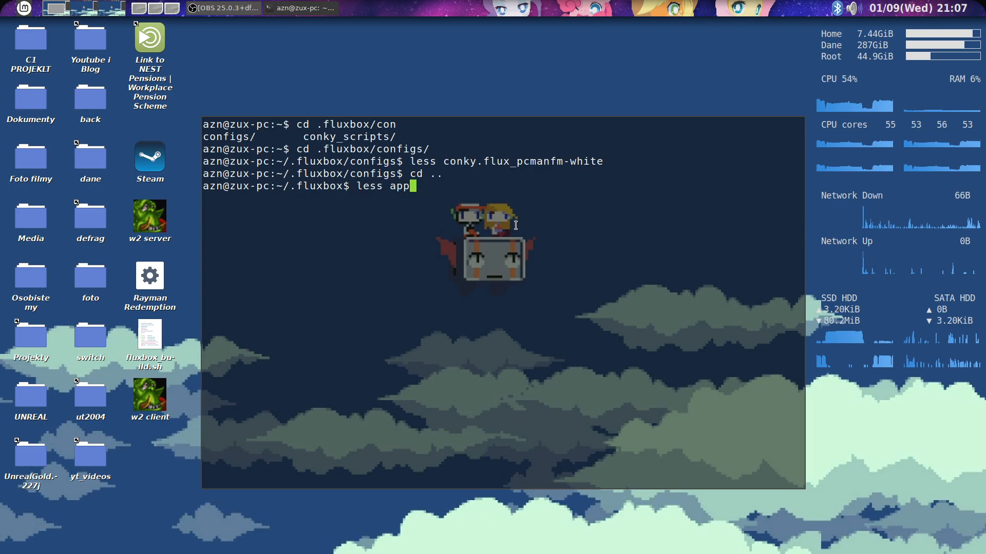
Read the apps file with its Conky rule in less, then exit the terminal
text(s)
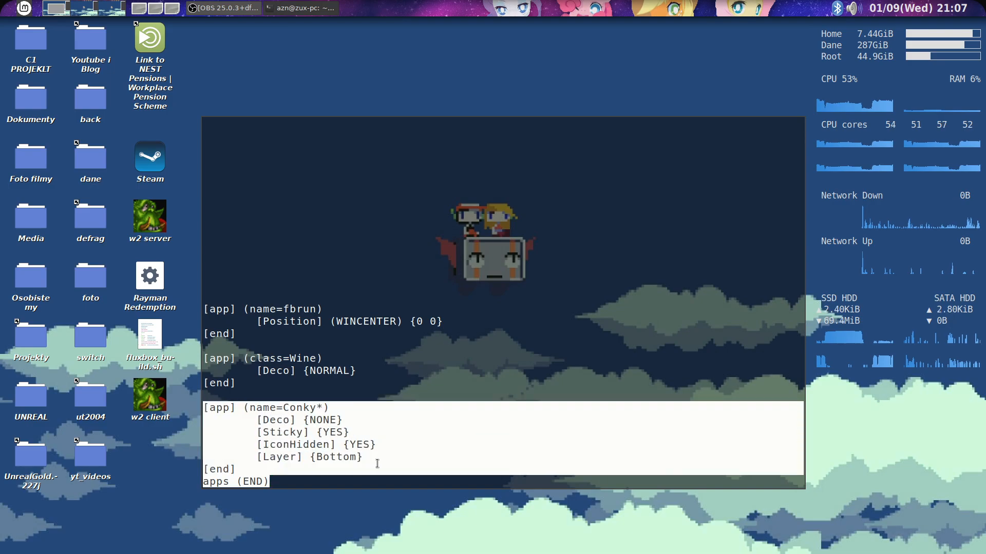
key(q)
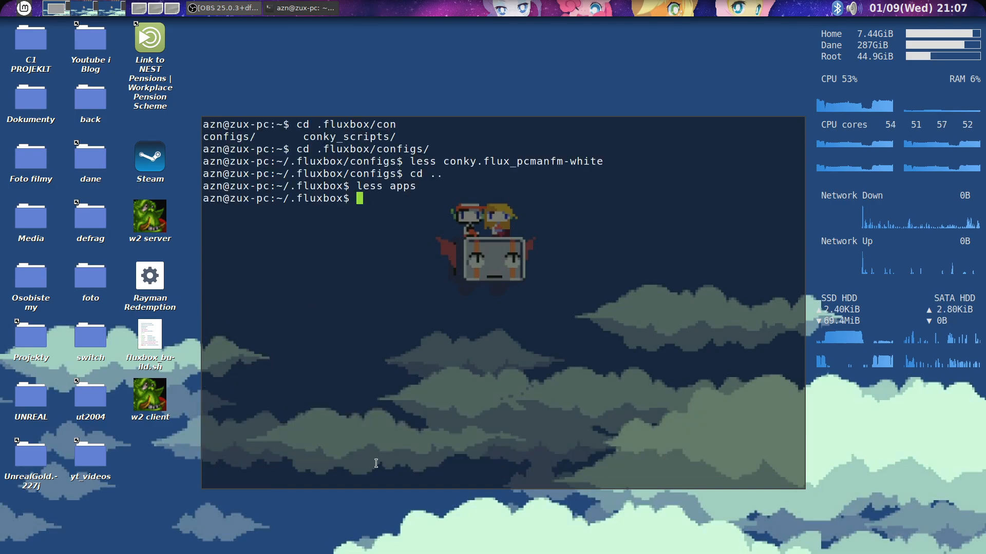
text(exu)
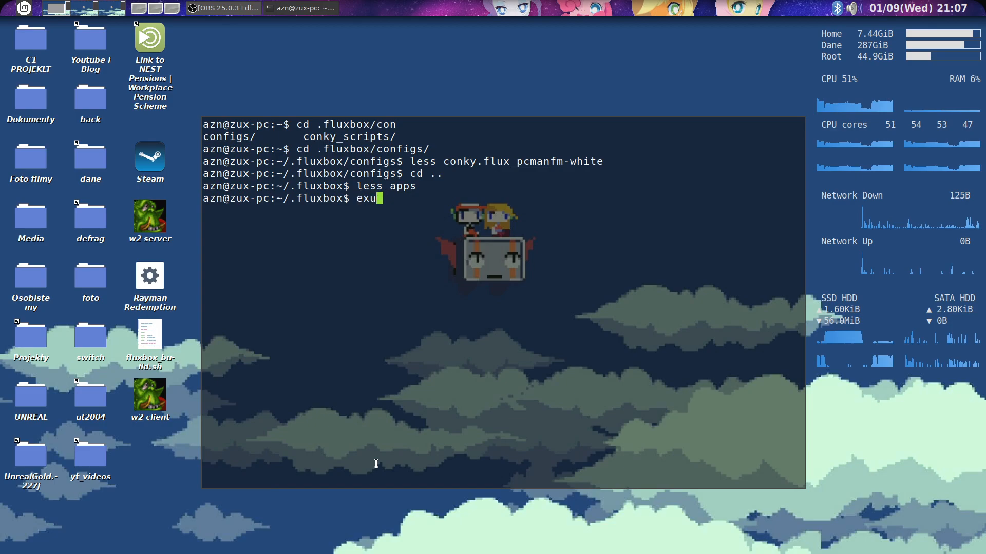
key(BackSpace)
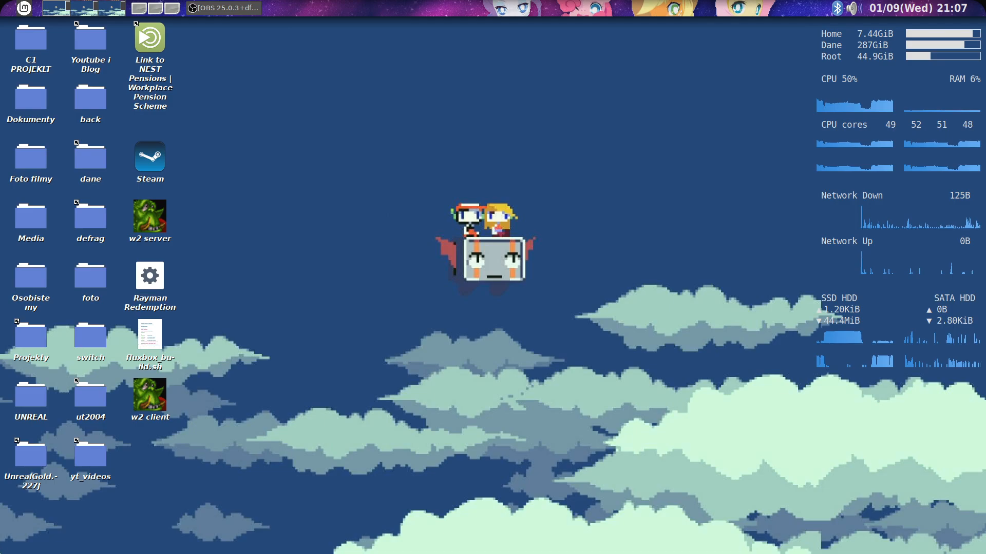
mouse_move(326, 9)
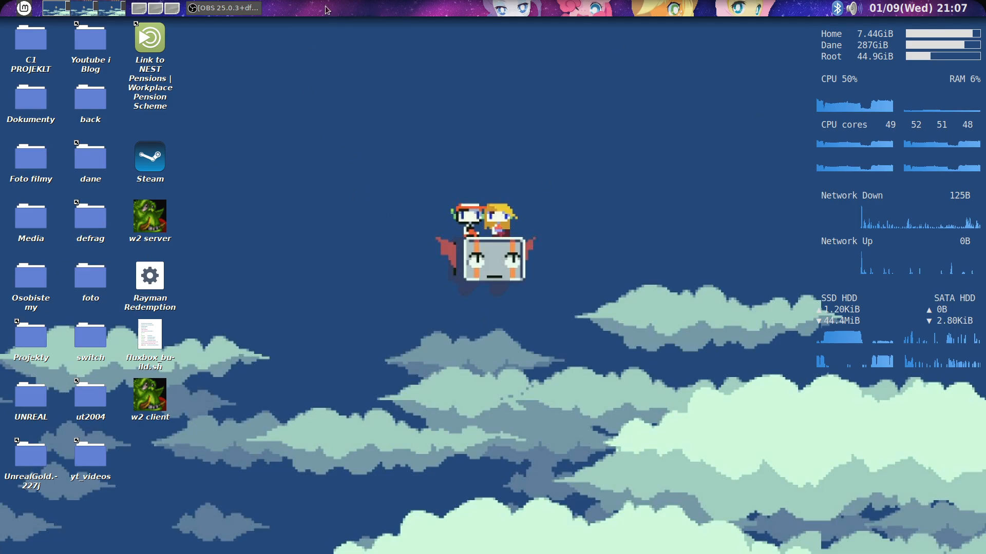
mouse_move(448, 133)
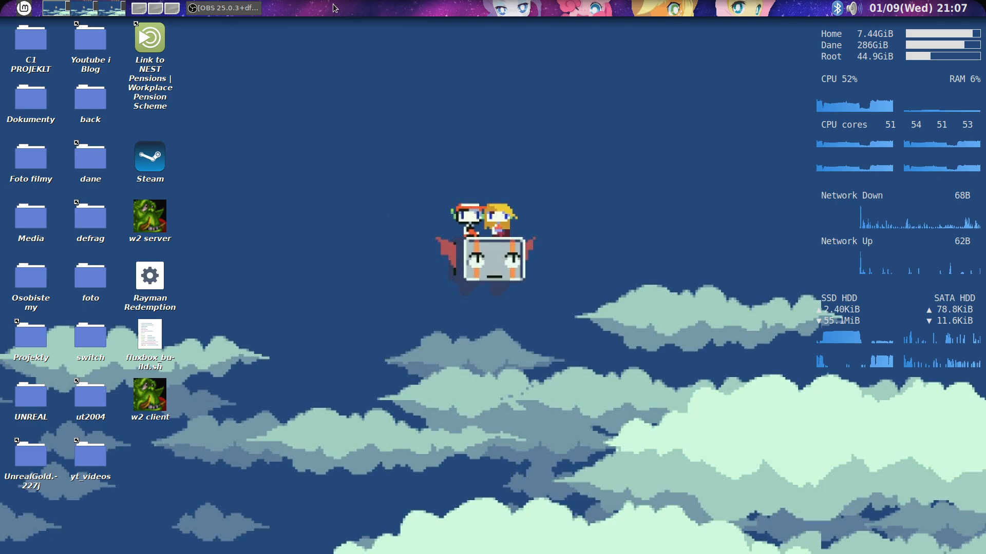
mouse_move(498, 122)
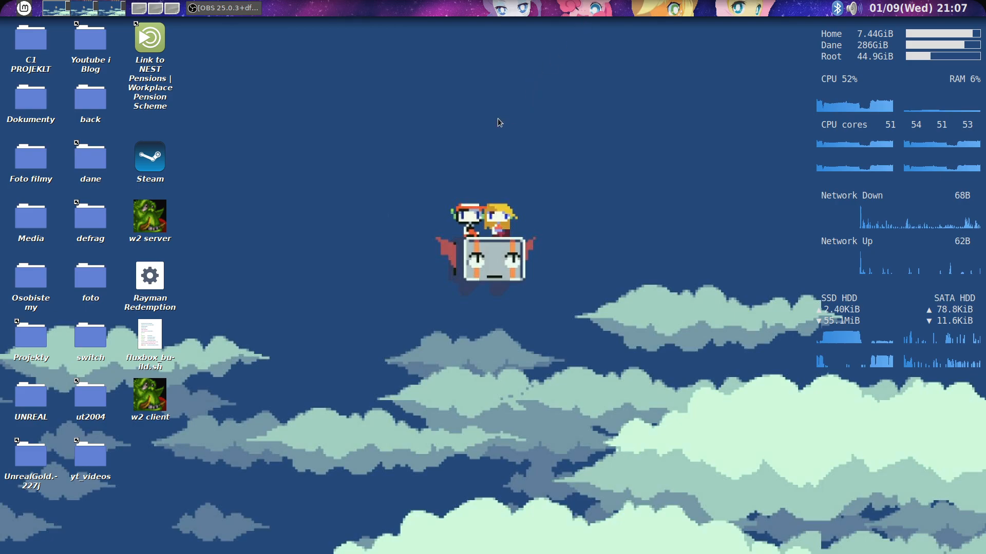
mouse_move(402, 283)
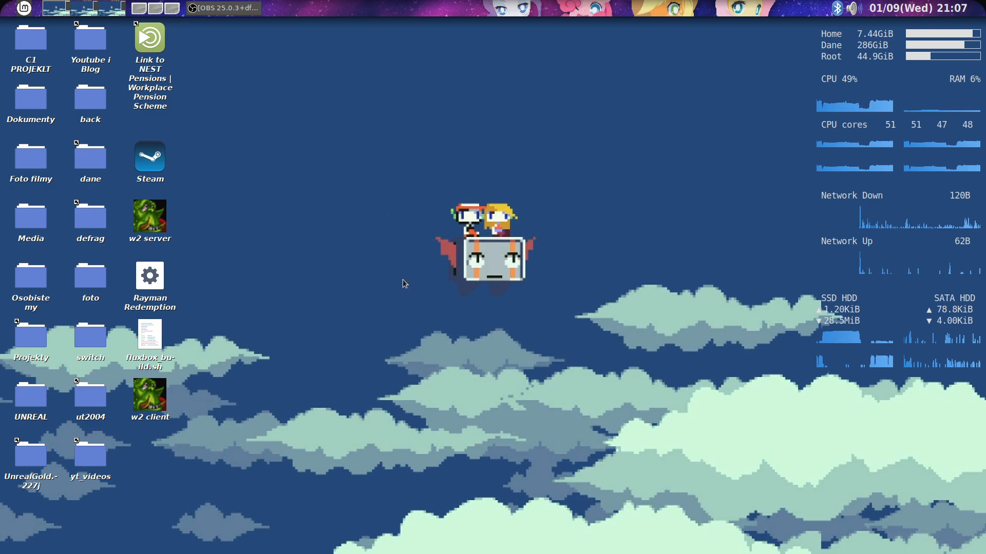
mouse_move(438, 129)
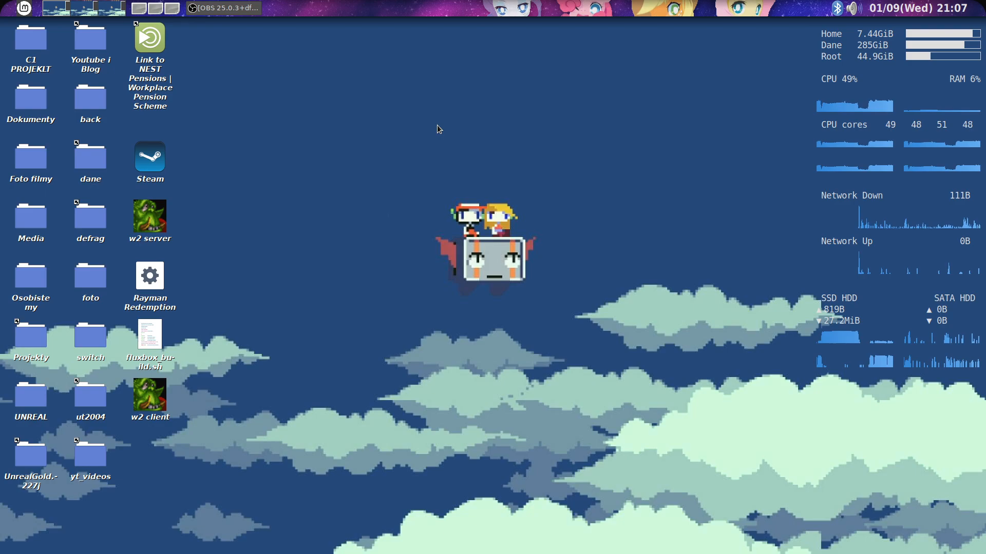
mouse_move(473, 420)
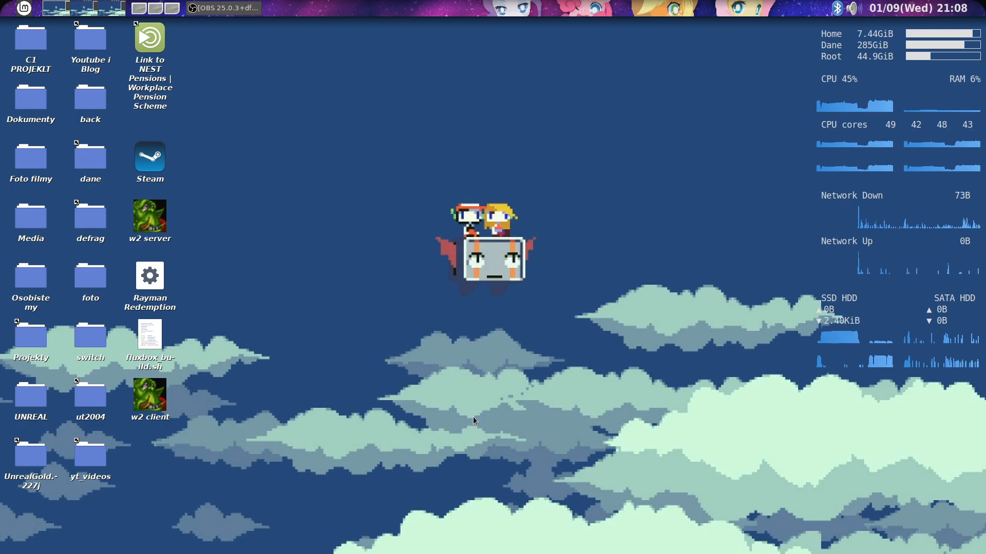
mouse_move(410, 89)
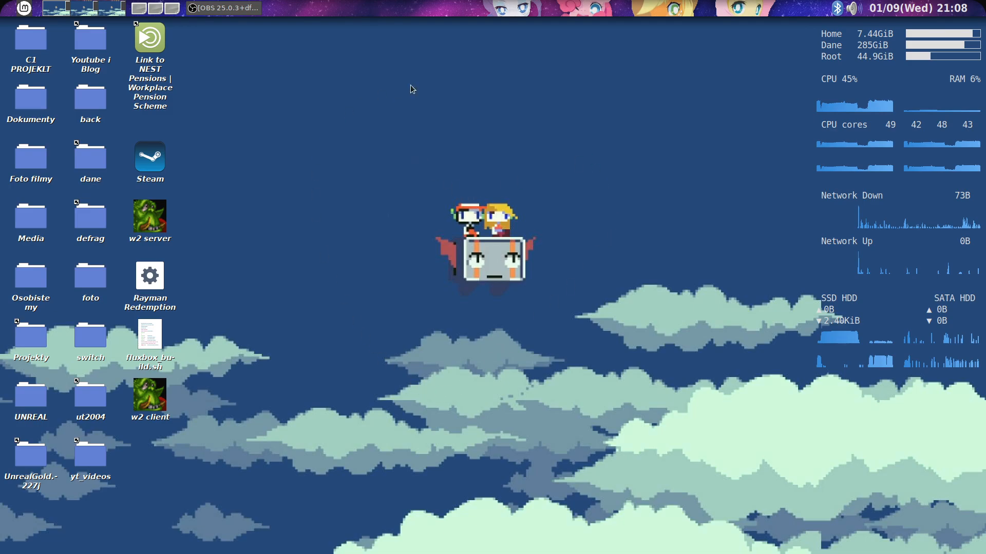
mouse_move(626, 220)
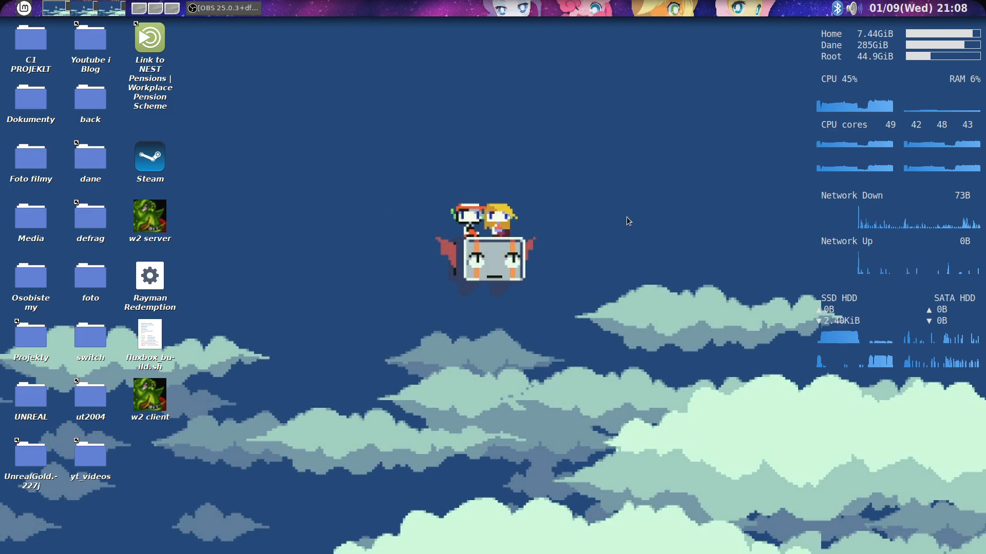